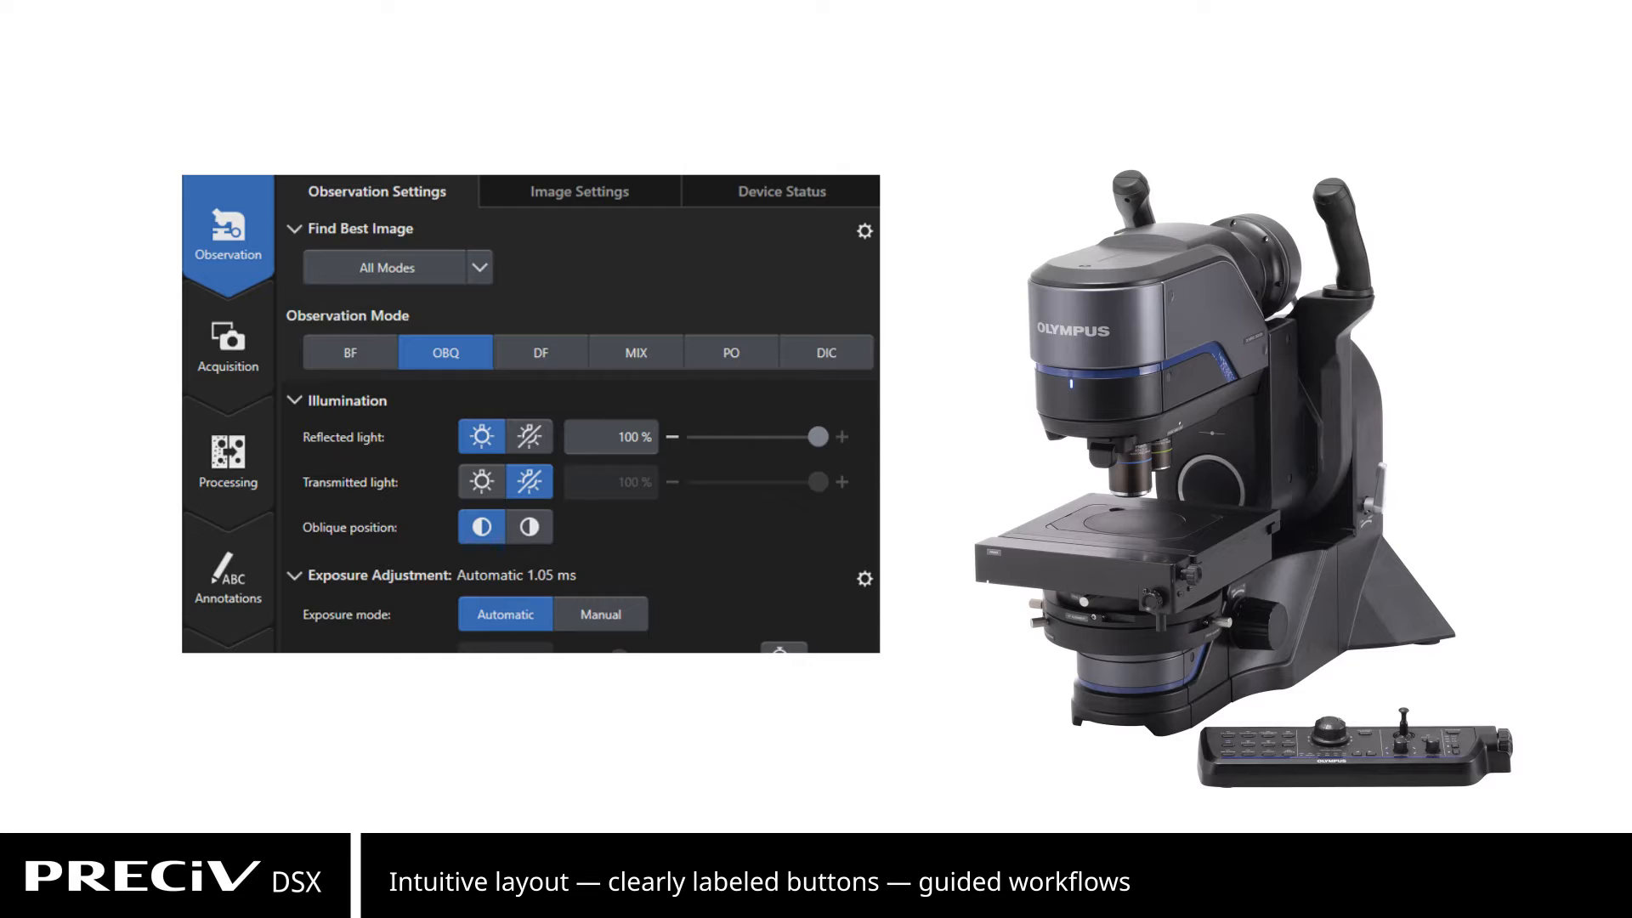
# Start an automatic Panorama acquisition of the sample from the Acquisition screen
pyautogui.click(227, 349)
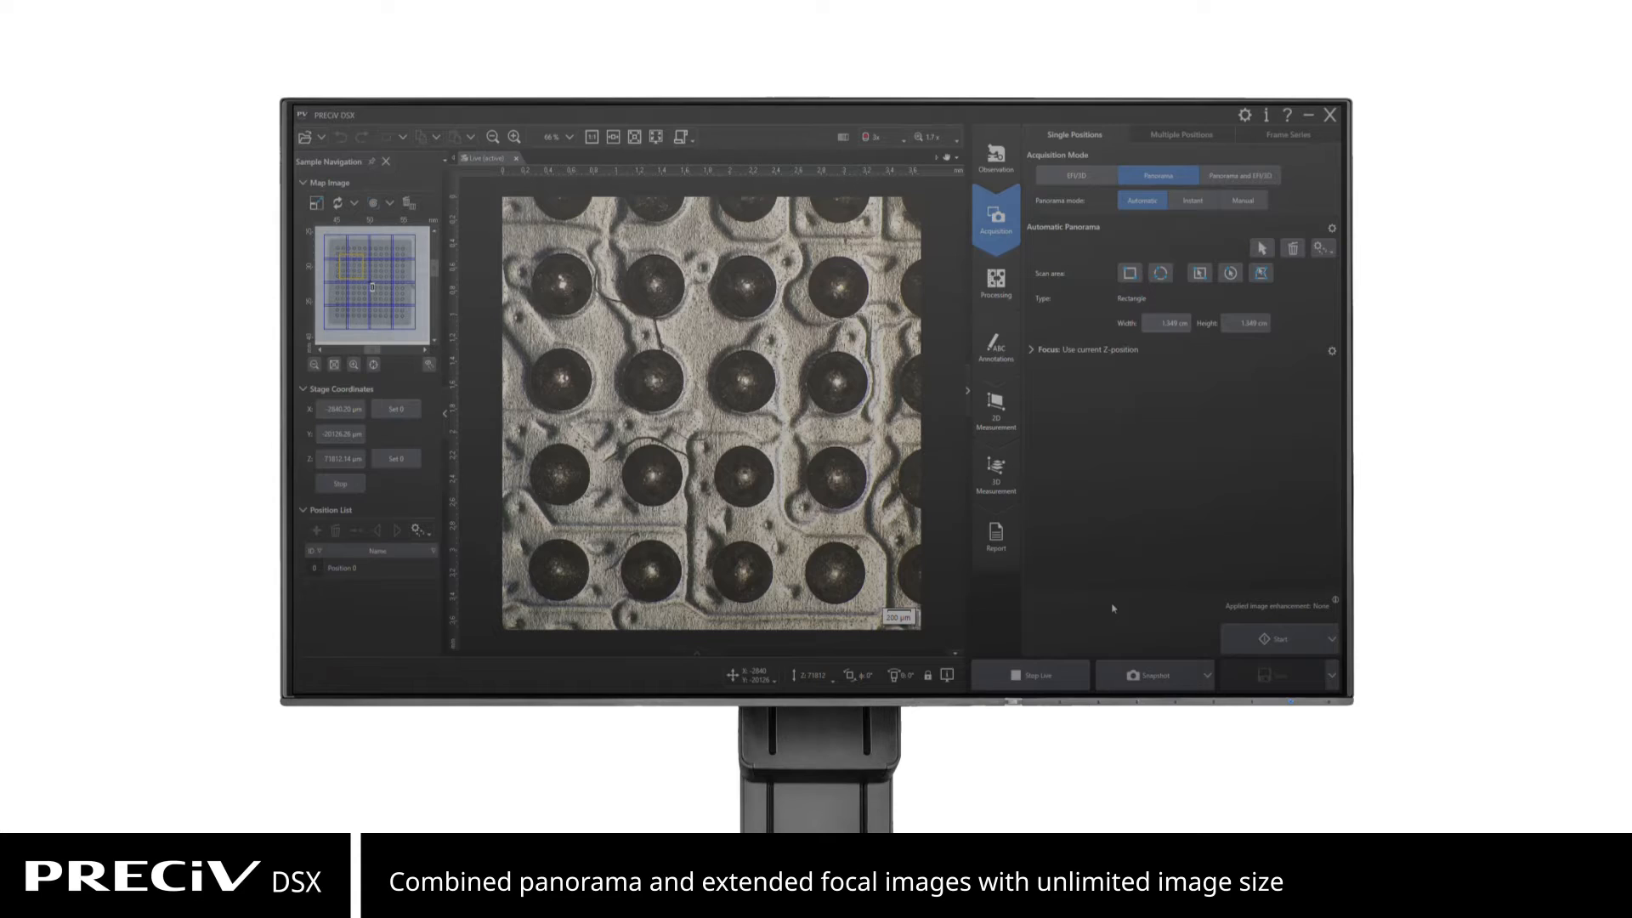
pyautogui.moveTo(1272, 657)
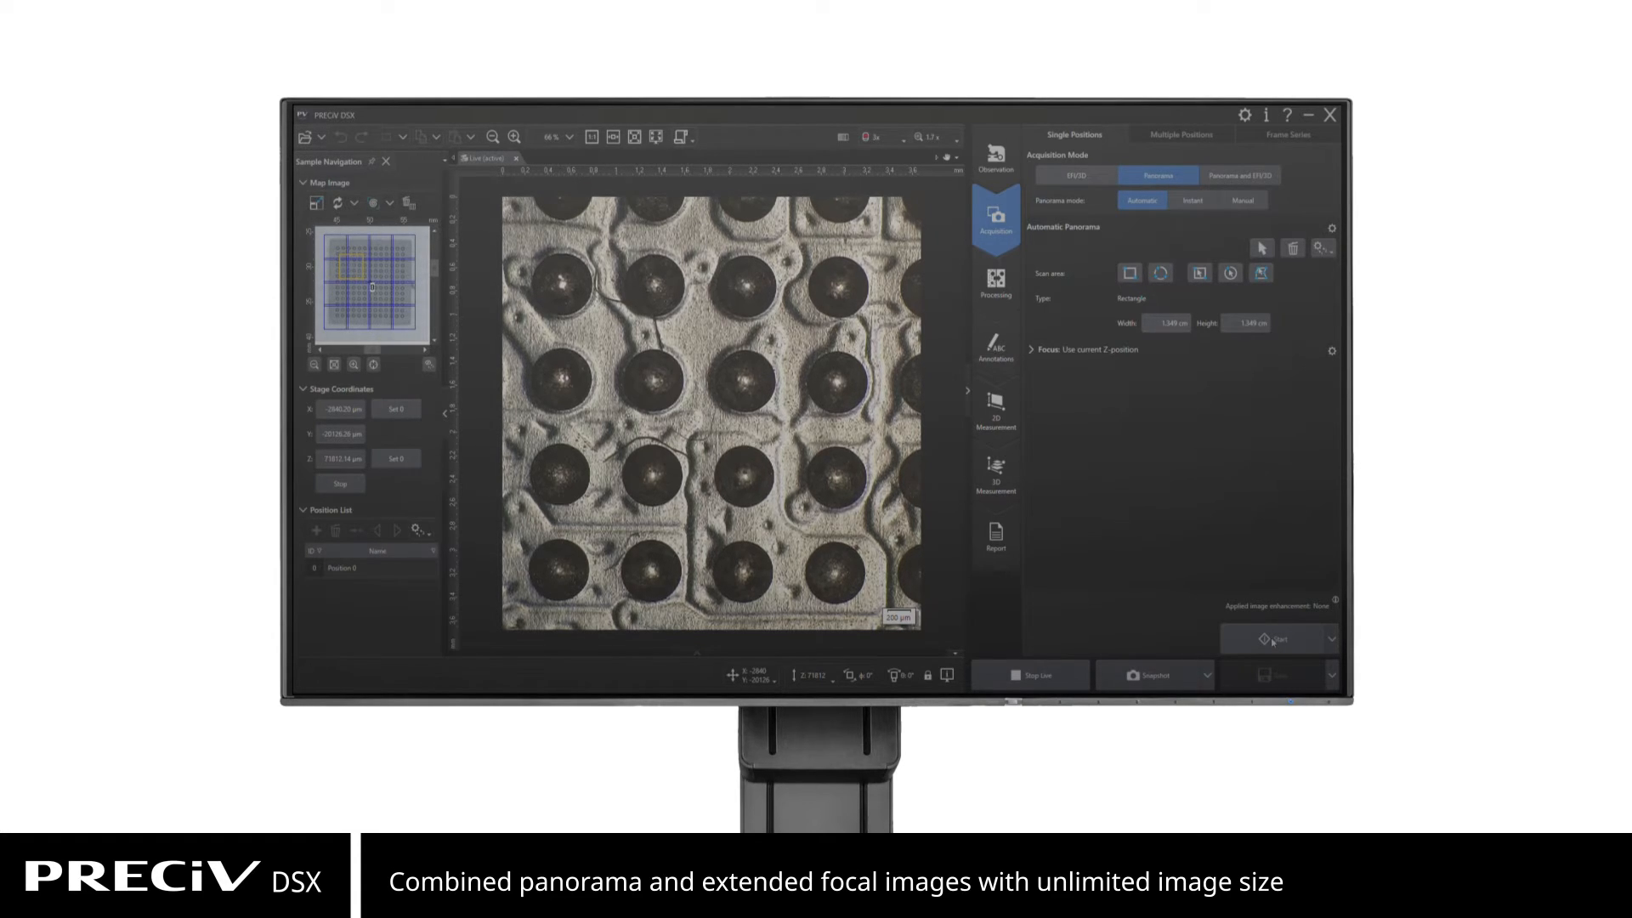
pyautogui.click(1278, 638)
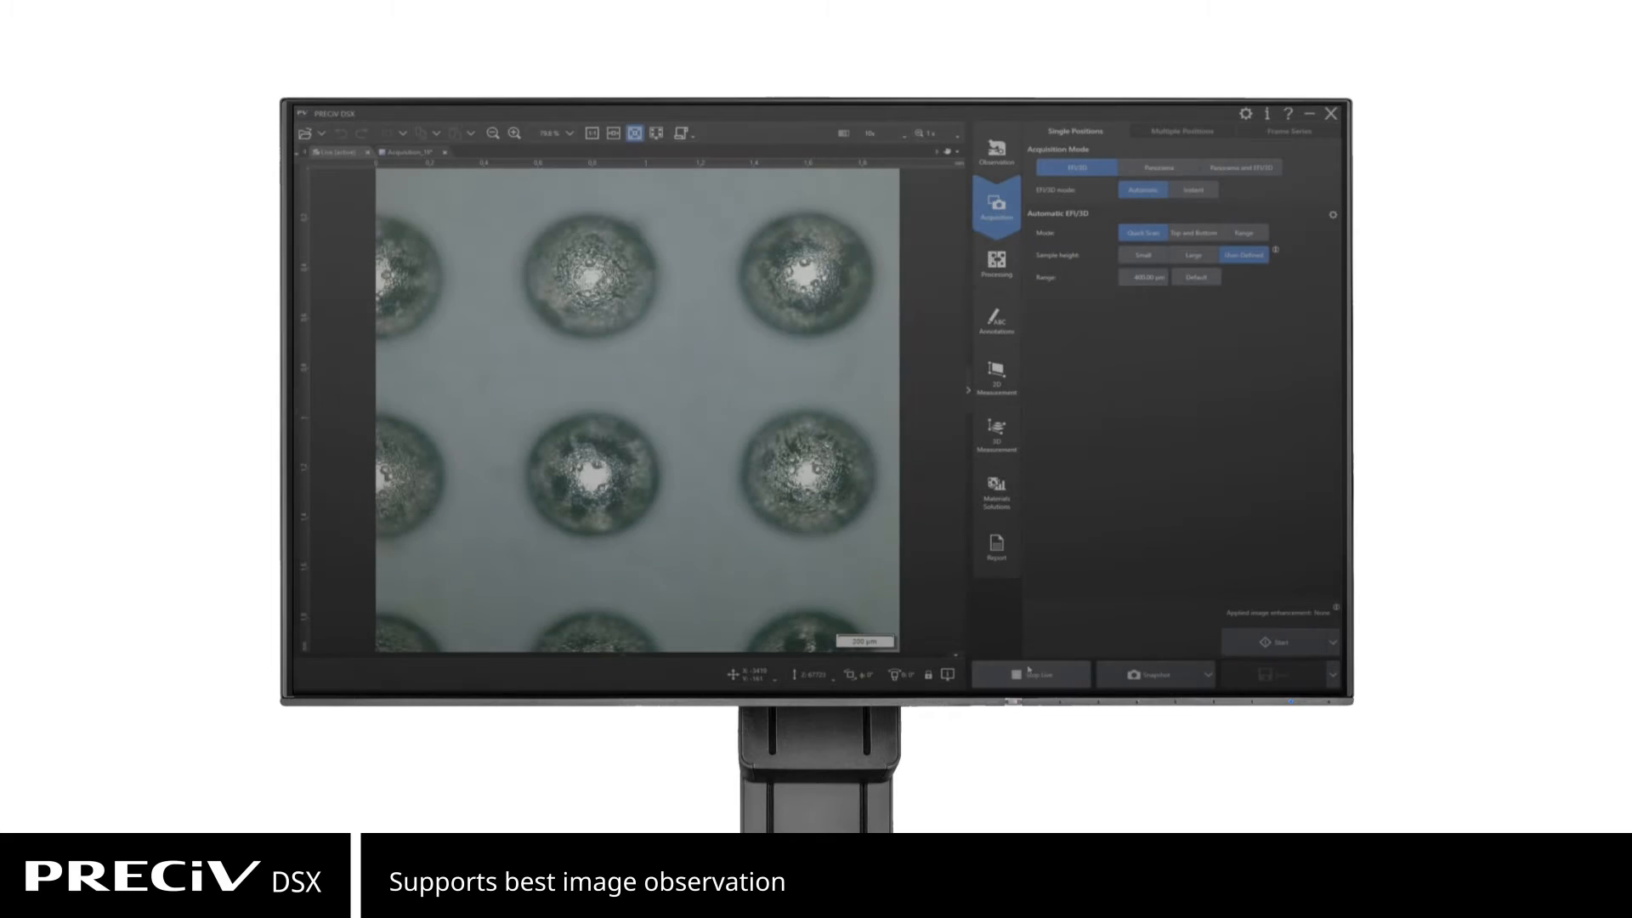
# Run Find Best Image across all modes, apply the OBQ Left oblique-lighting view and snapshot it
pyautogui.click(997, 151)
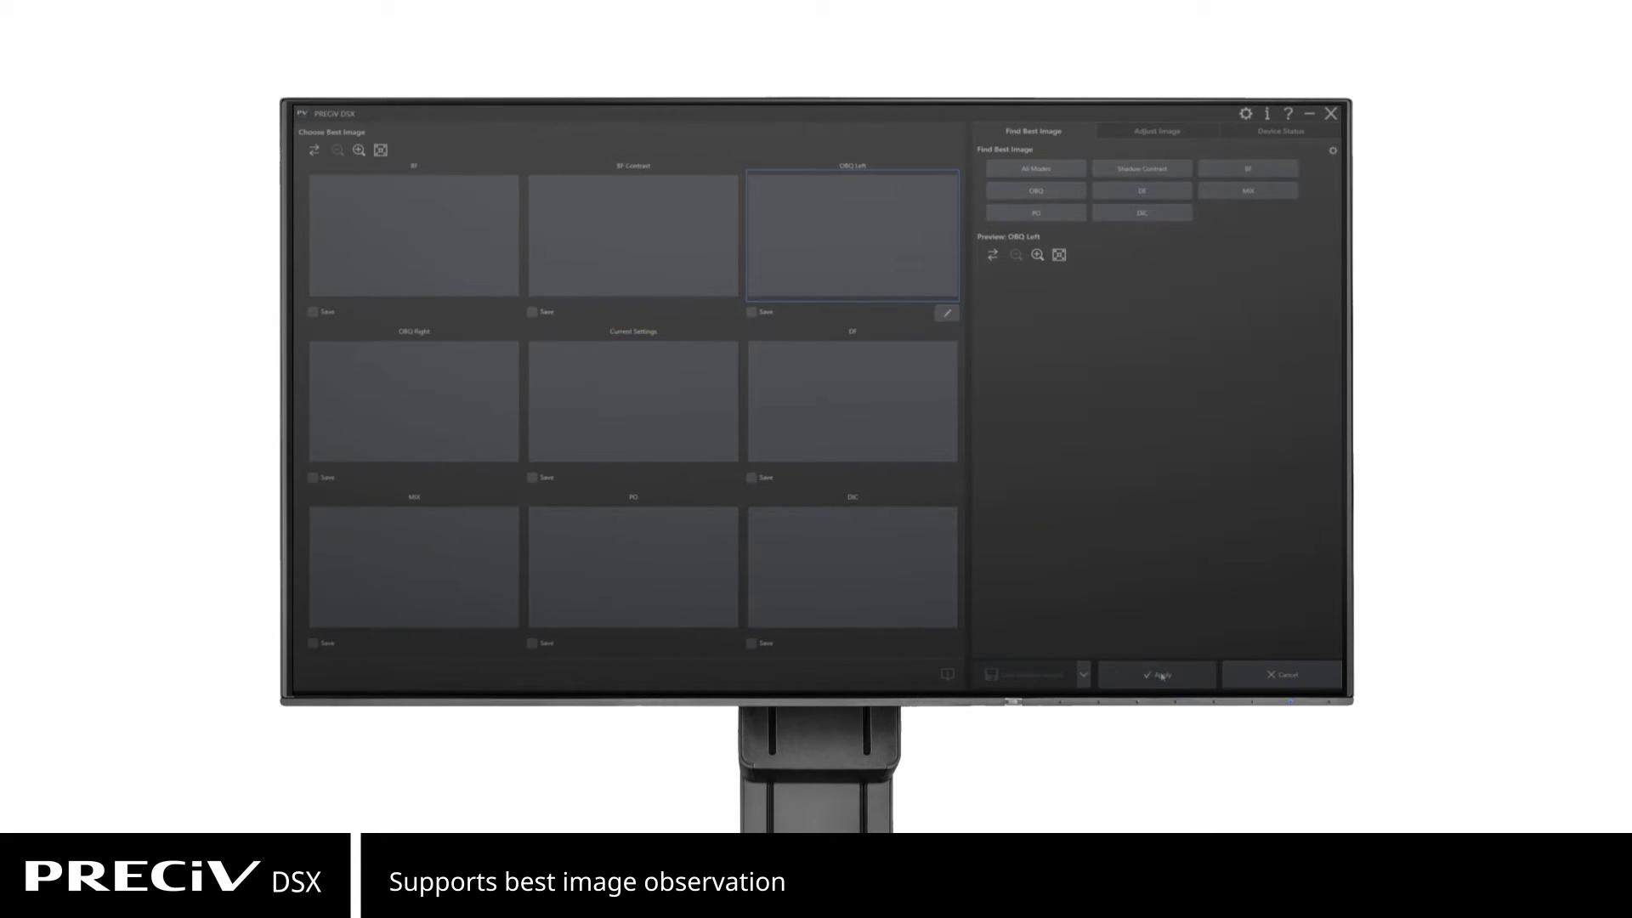
pyautogui.click(1156, 675)
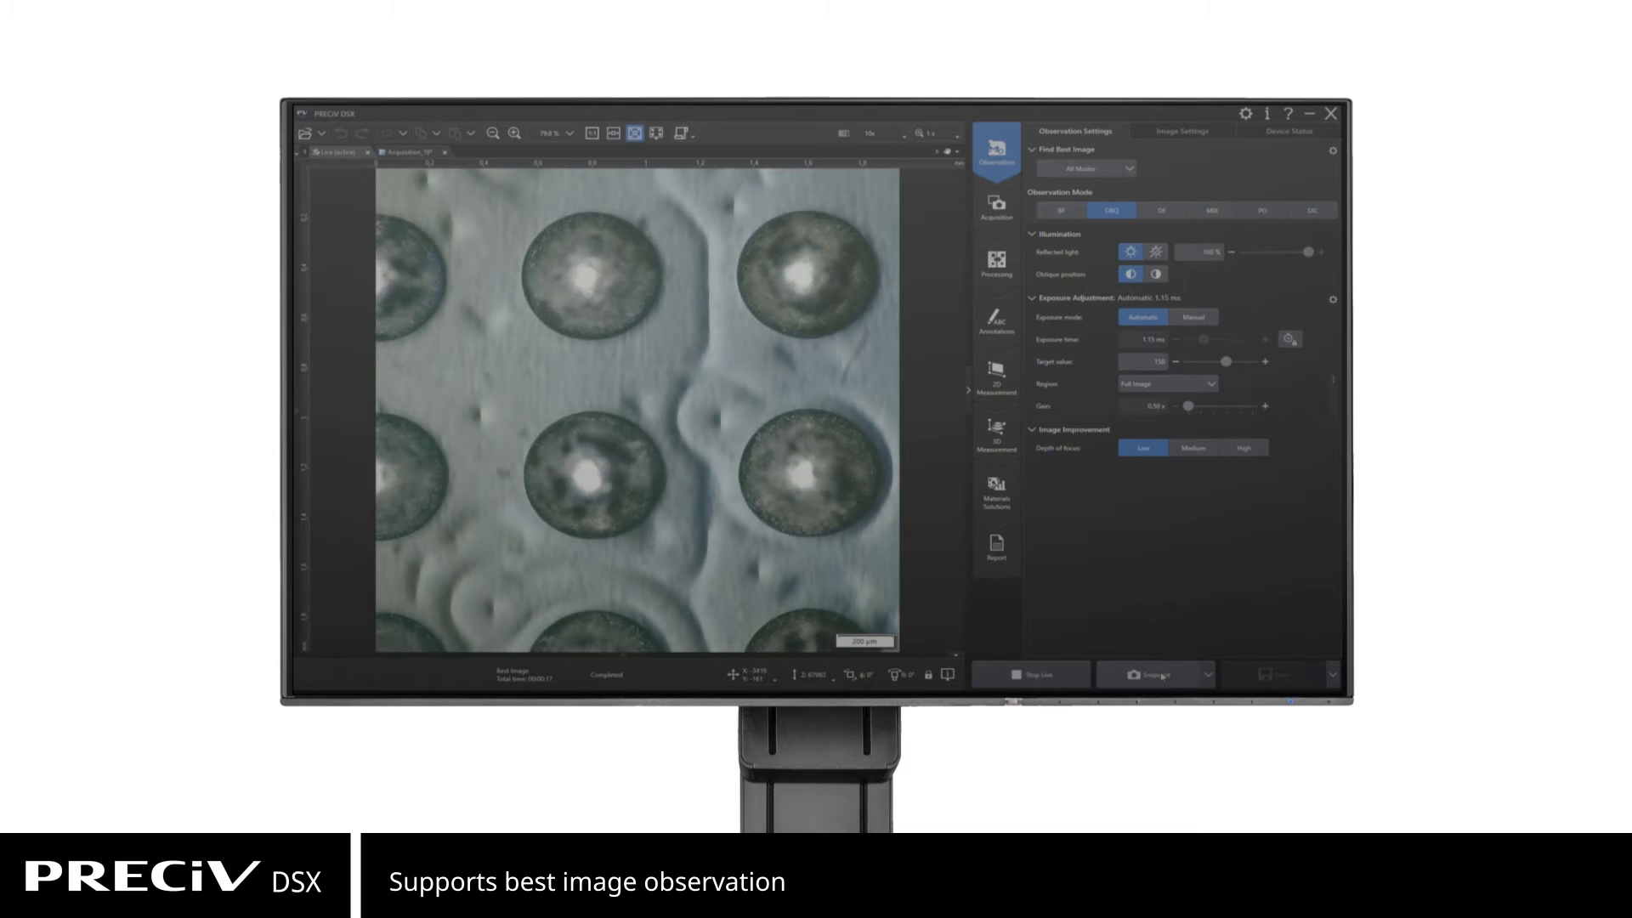
pyautogui.click(994, 206)
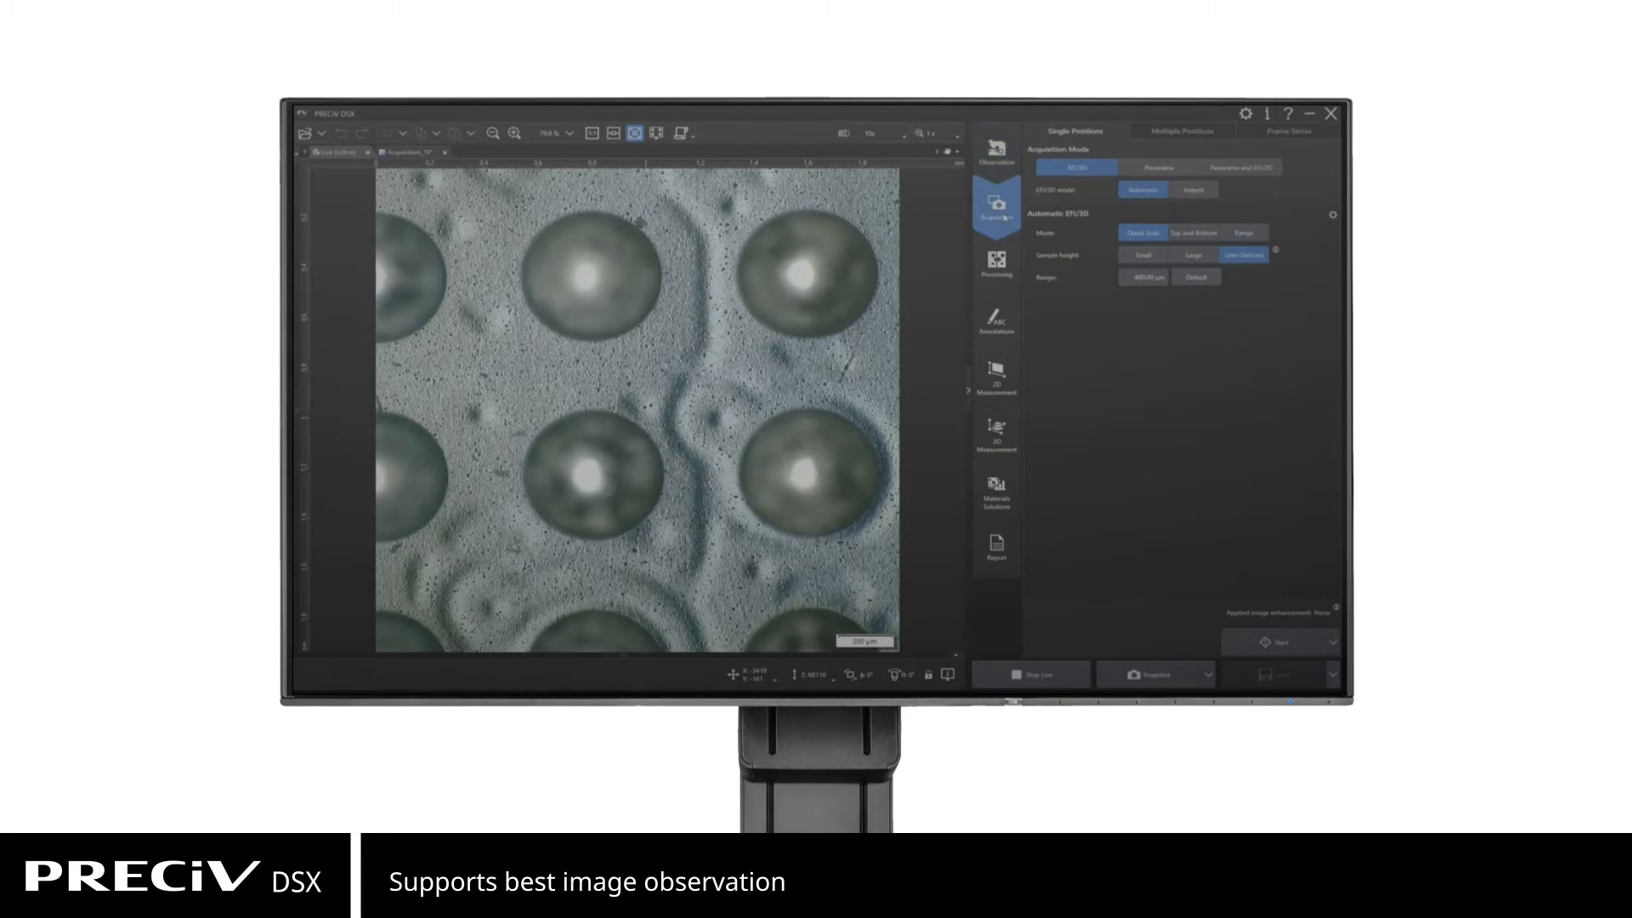
pyautogui.click(1278, 641)
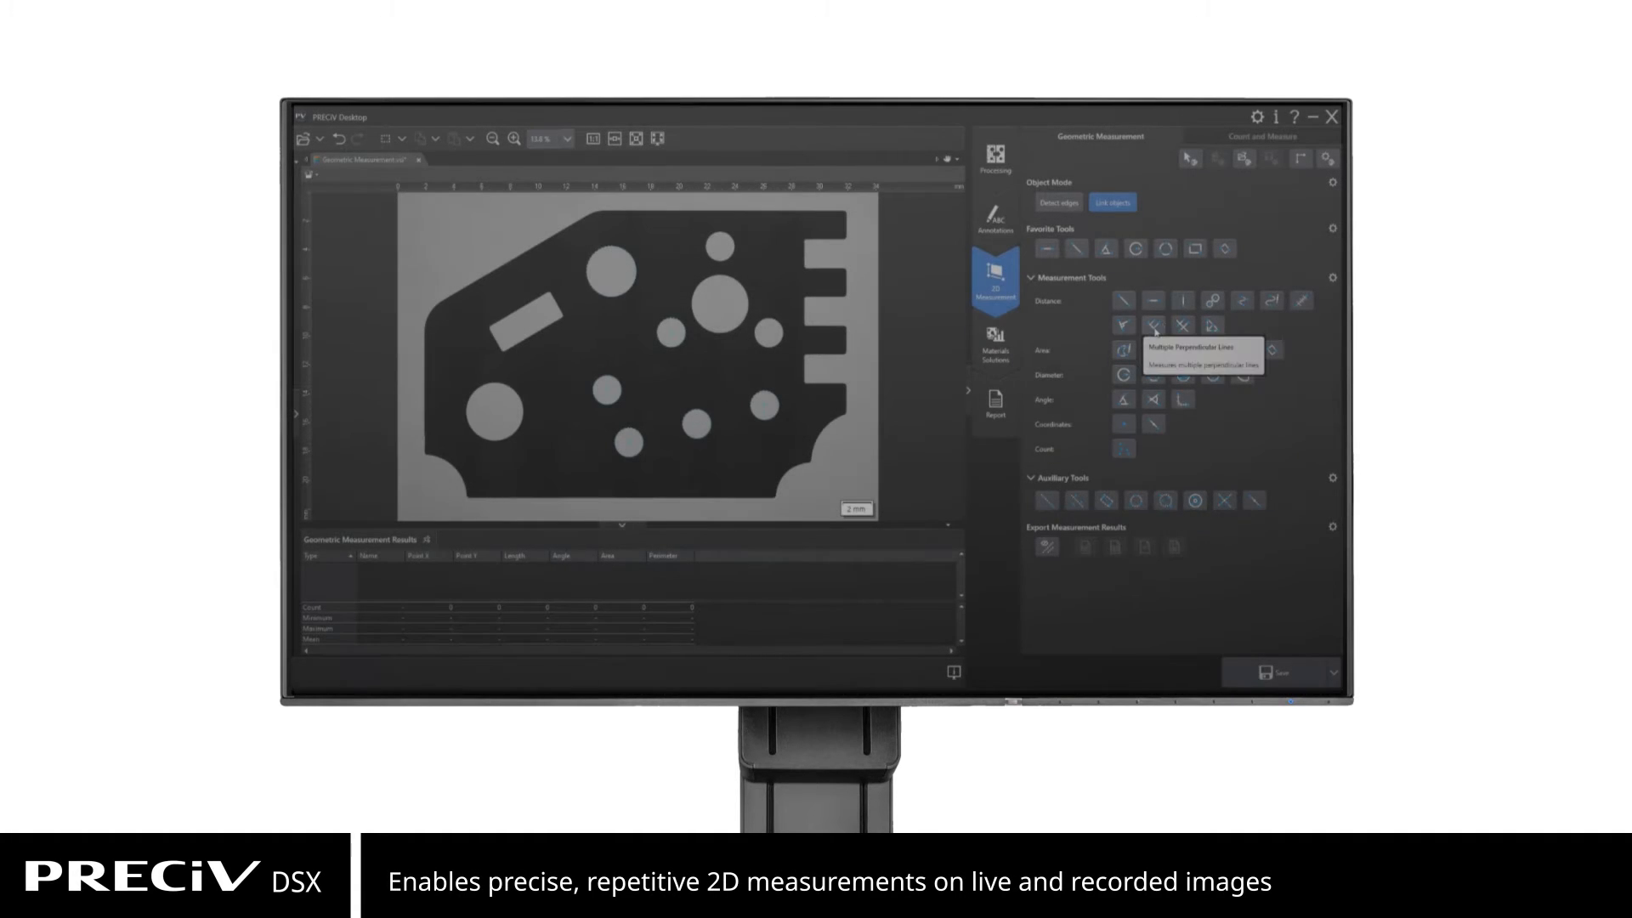
# Select the Multiple Perpendicular Lines distance tool in 2D Measurement
pyautogui.click(1153, 326)
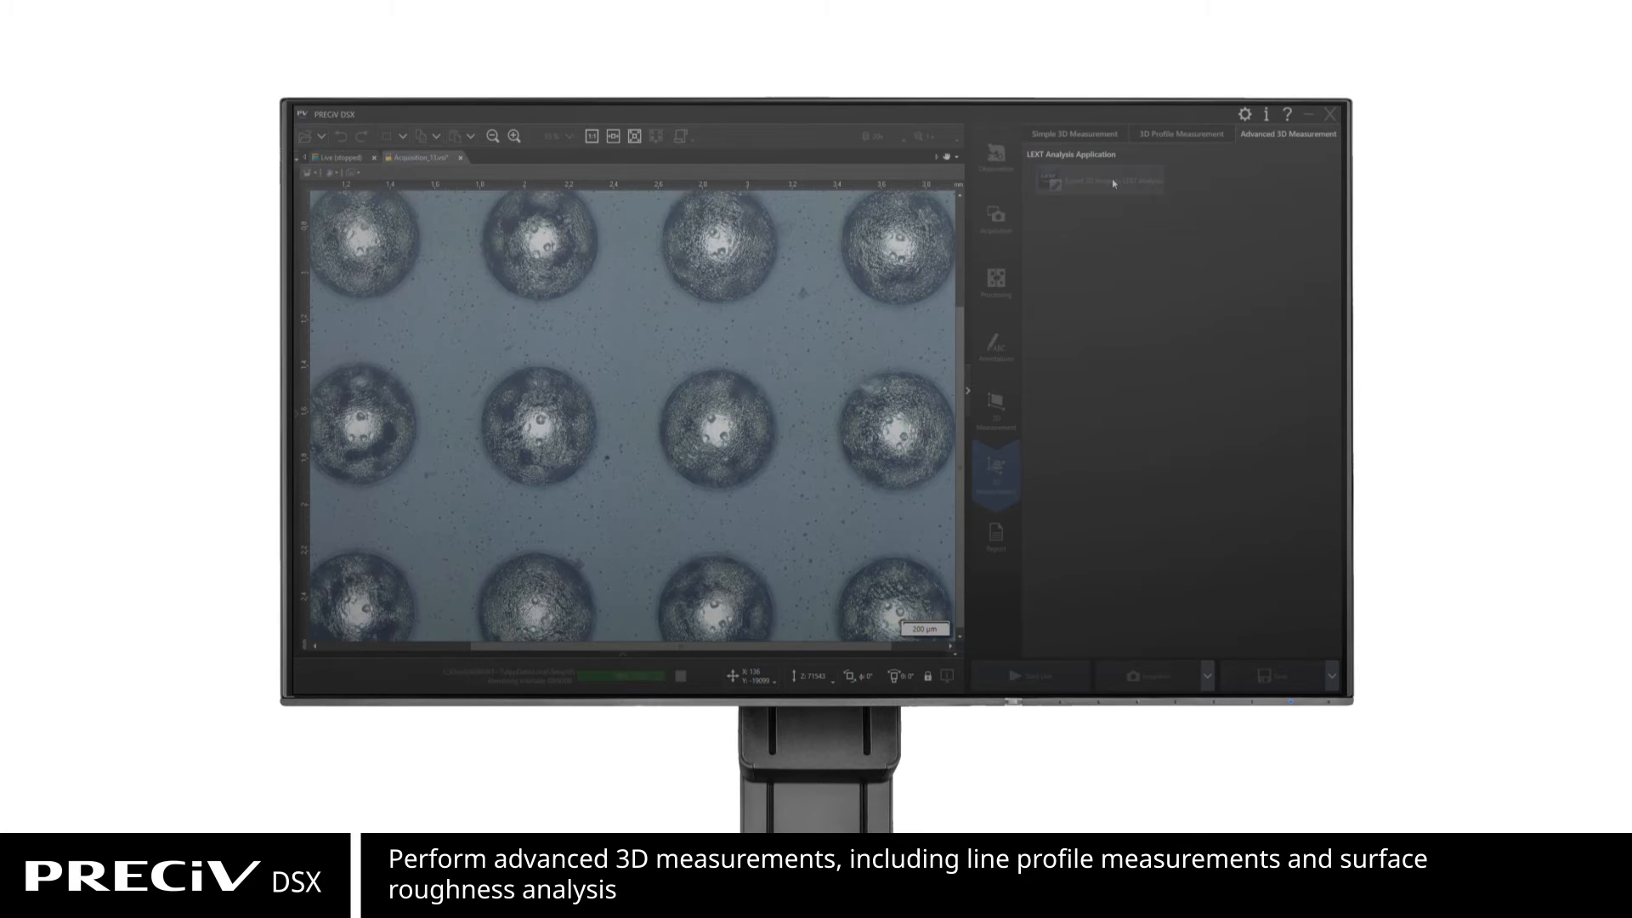
# Launch the LEXT advanced 3D analysis application for the sphere sample
pyautogui.click(1096, 180)
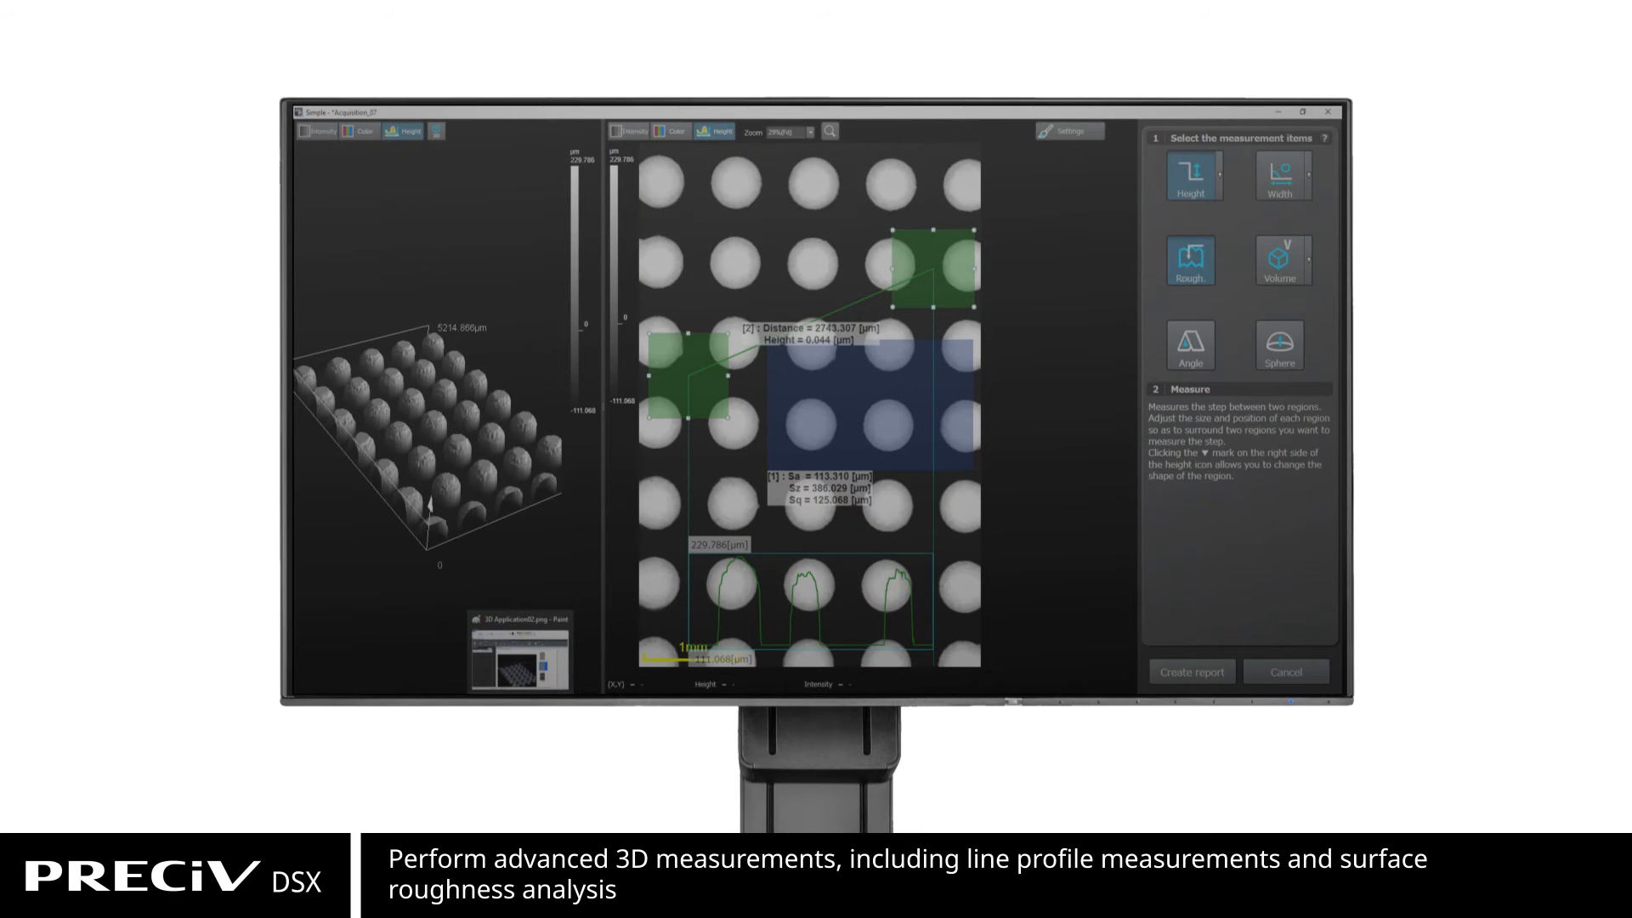